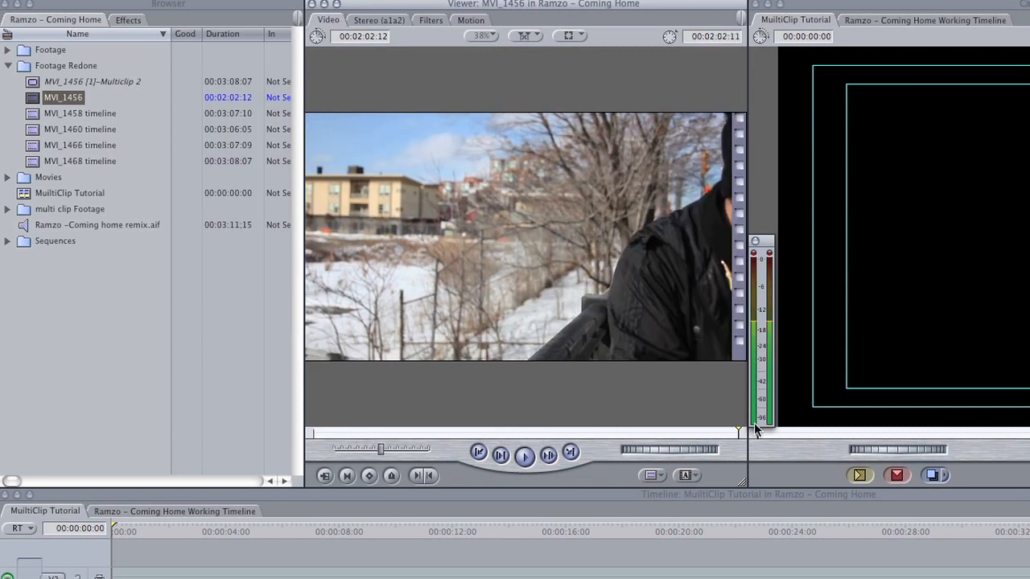
Preview the MVI_1458, MVI_1460, MVI_1466 and MVI_1468 clips in the timeline
{"action": "left_click", "coordinate": [80, 113]}
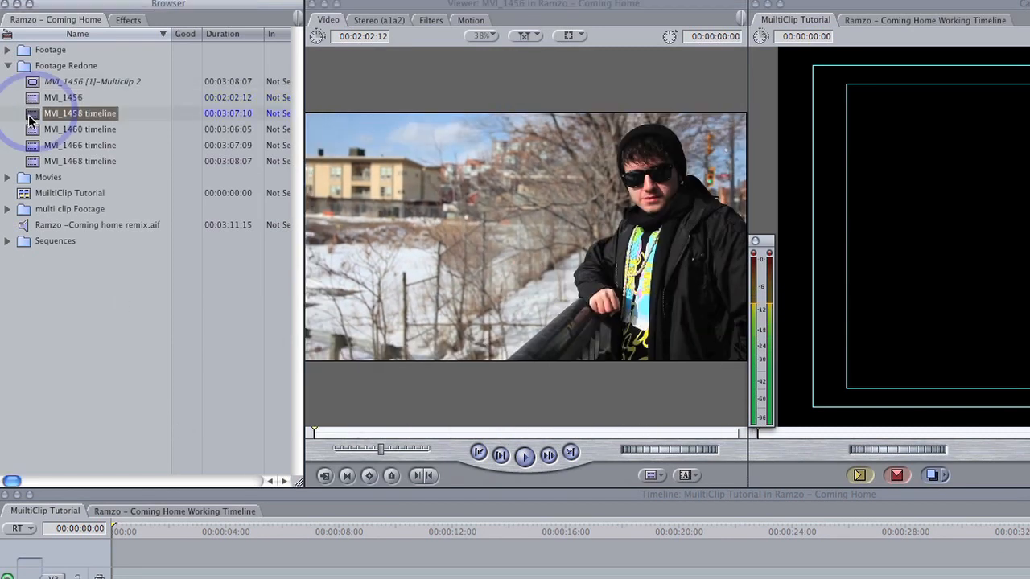
{"action": "left_click", "coordinate": [79, 129]}
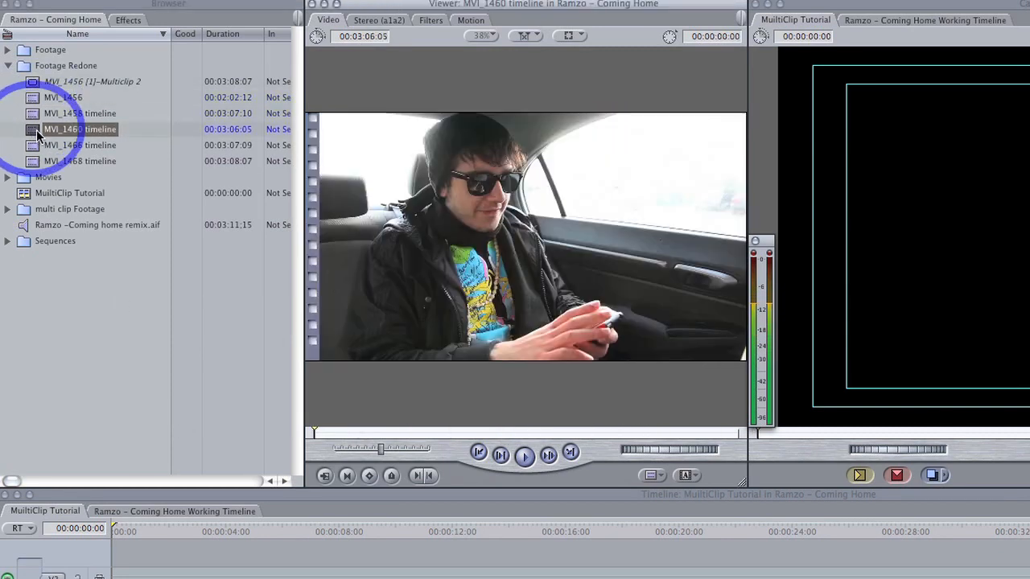
{"action": "left_click", "coordinate": [79, 145]}
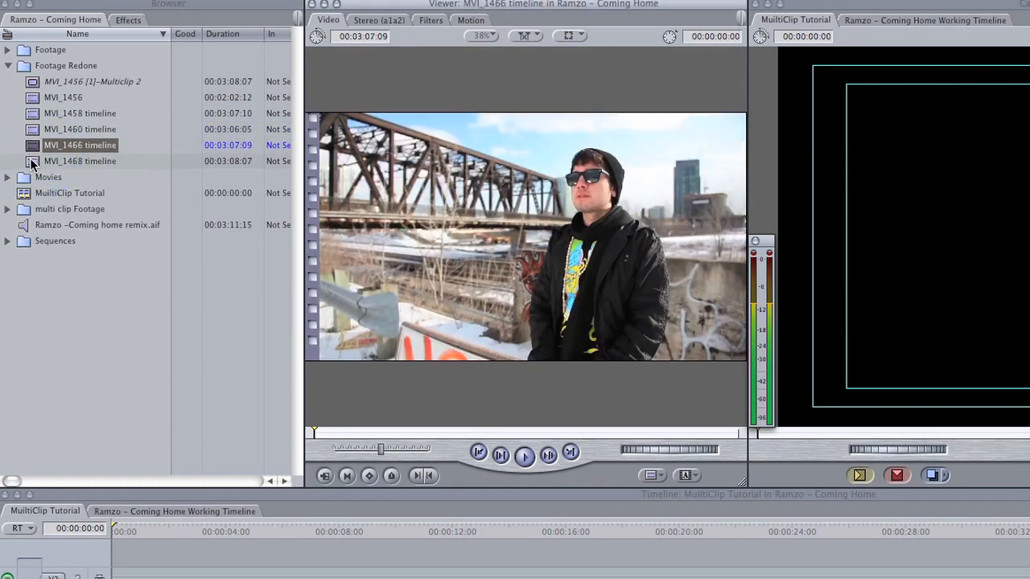
{"action": "left_click", "coordinate": [80, 160]}
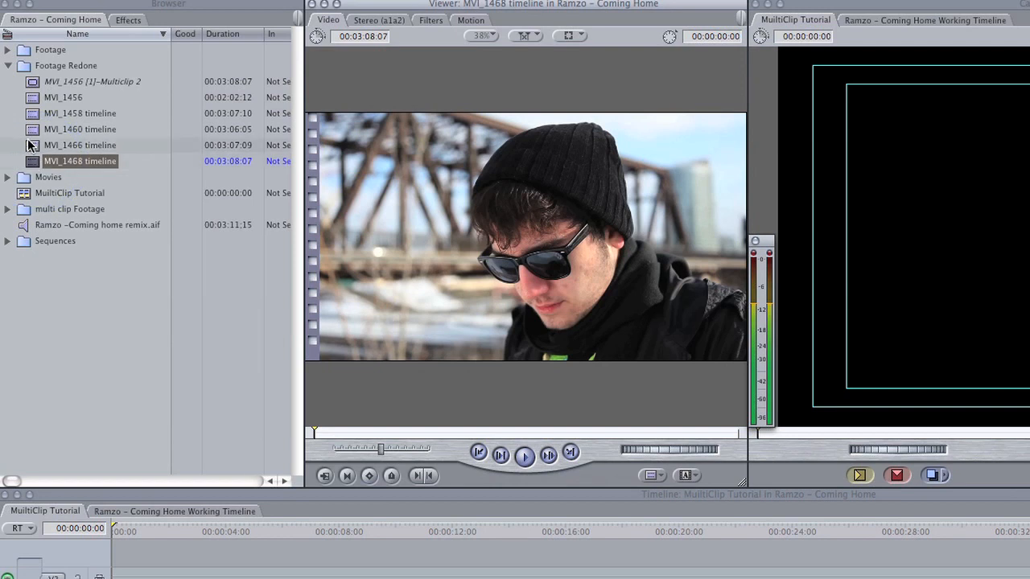
Show MVI_1456's stereo waveform and park the playhead on the first clap spike
{"action": "left_click", "coordinate": [63, 97]}
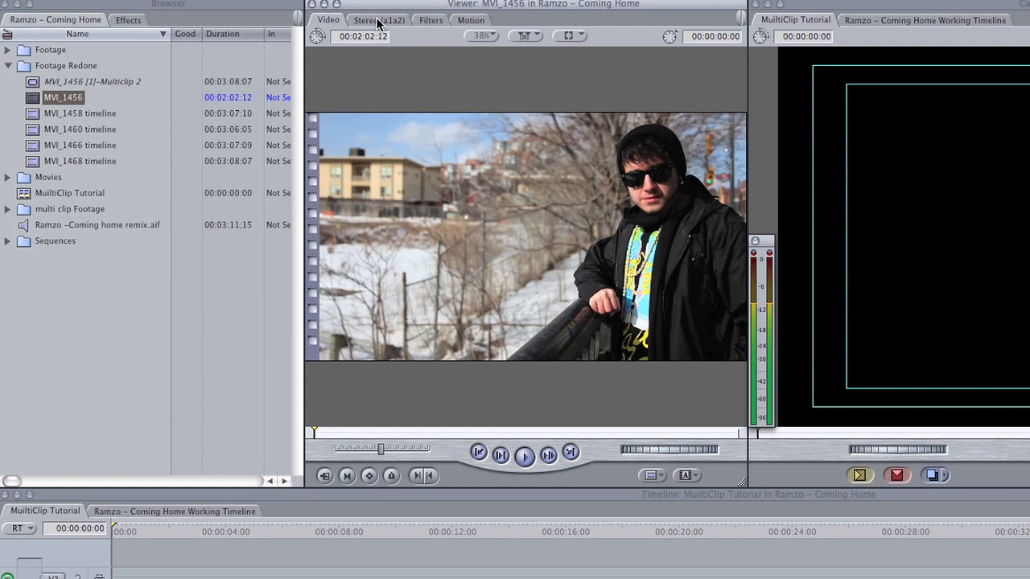
{"action": "left_click", "coordinate": [378, 20]}
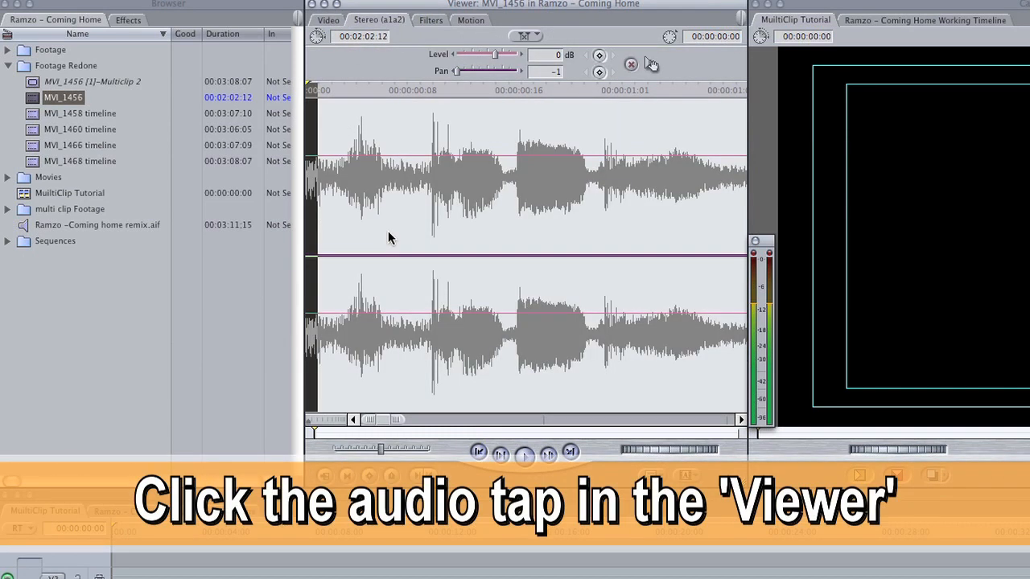
{"action": "mouse_move", "coordinate": [338, 209]}
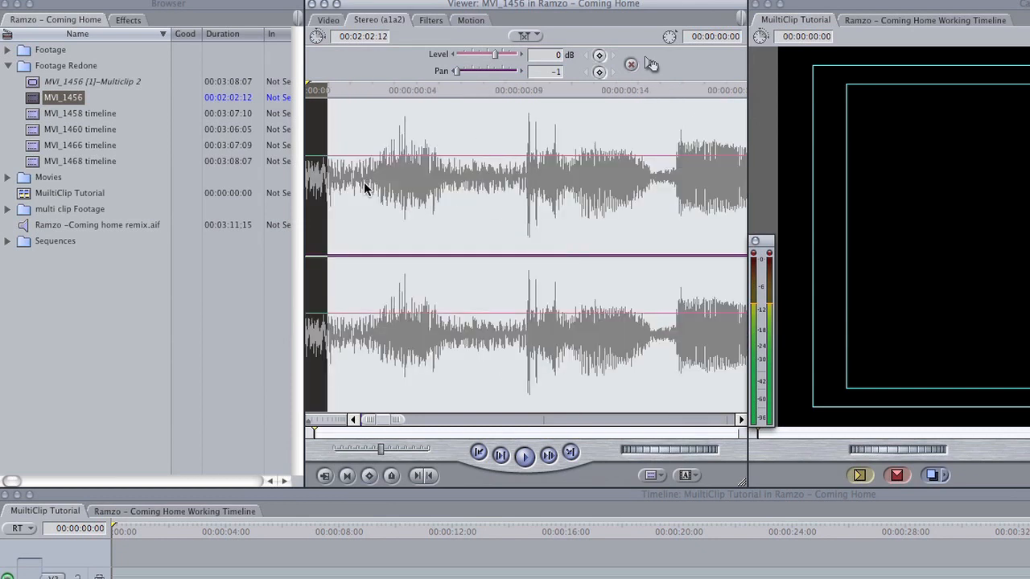
{"action": "mouse_move", "coordinate": [313, 97]}
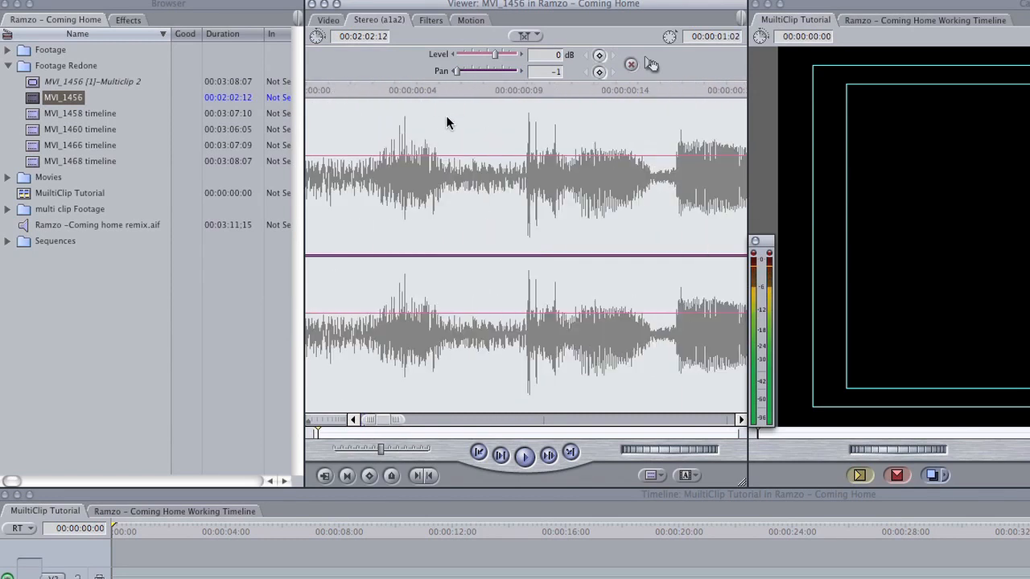
{"action": "left_click", "coordinate": [448, 91]}
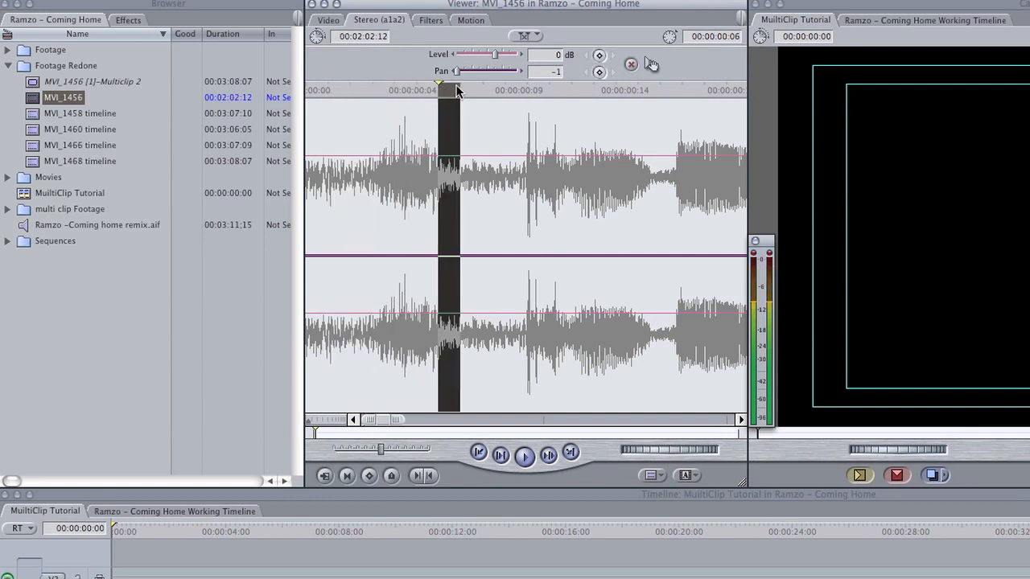